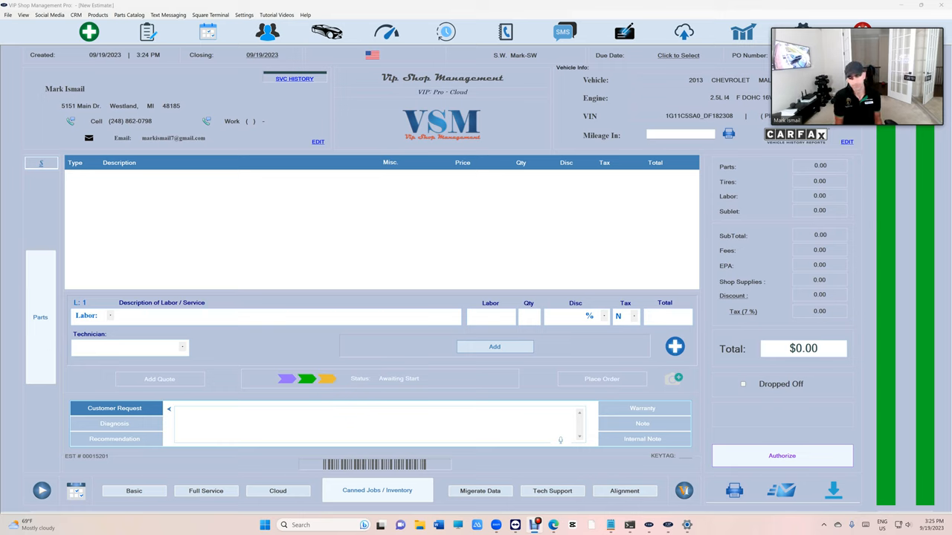
Load the canned oil change job (engine oil, oil filter, drain-and-fill labor) onto the estimate.
{"action": "left_click", "coordinate": [290, 316]}
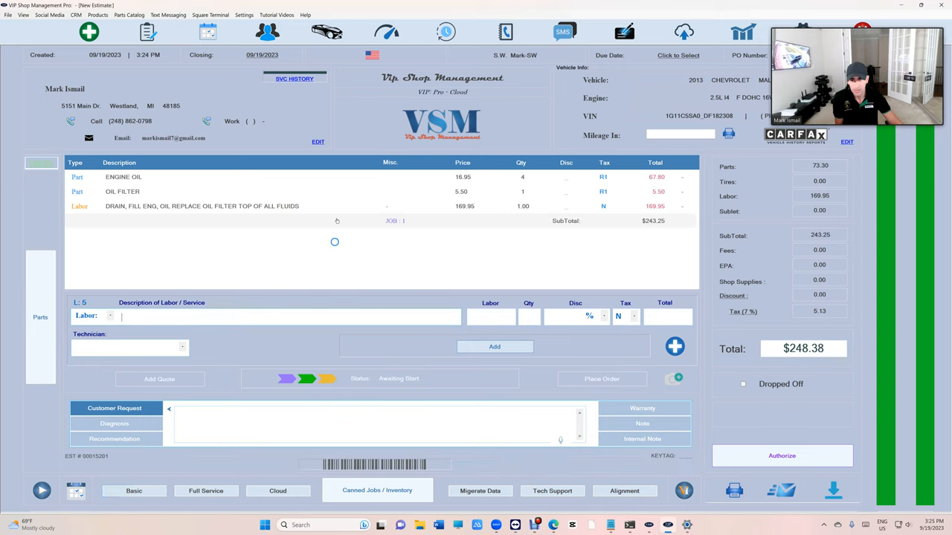
{"action": "left_click", "coordinate": [201, 205]}
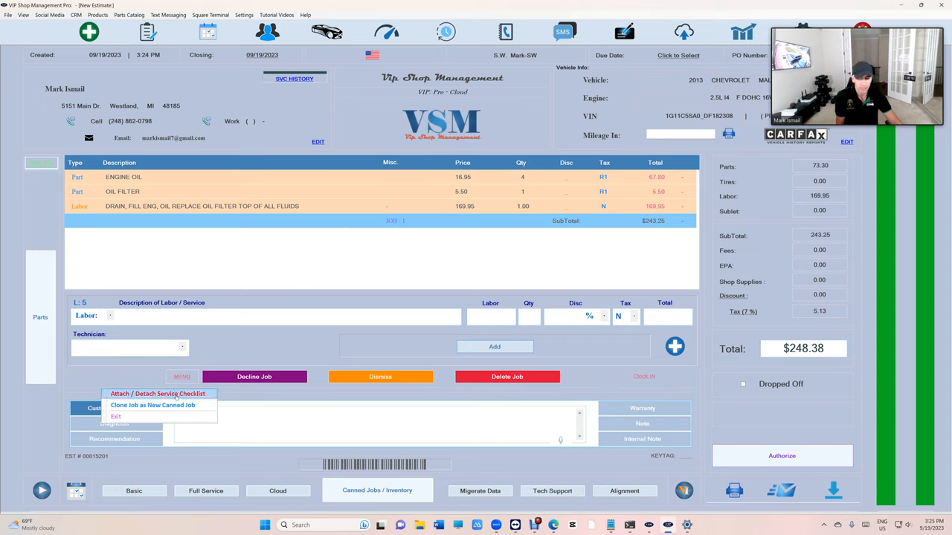
Attach the service checklist to the oil change job and mark engine oil as changed.
{"action": "left_click", "coordinate": [158, 393]}
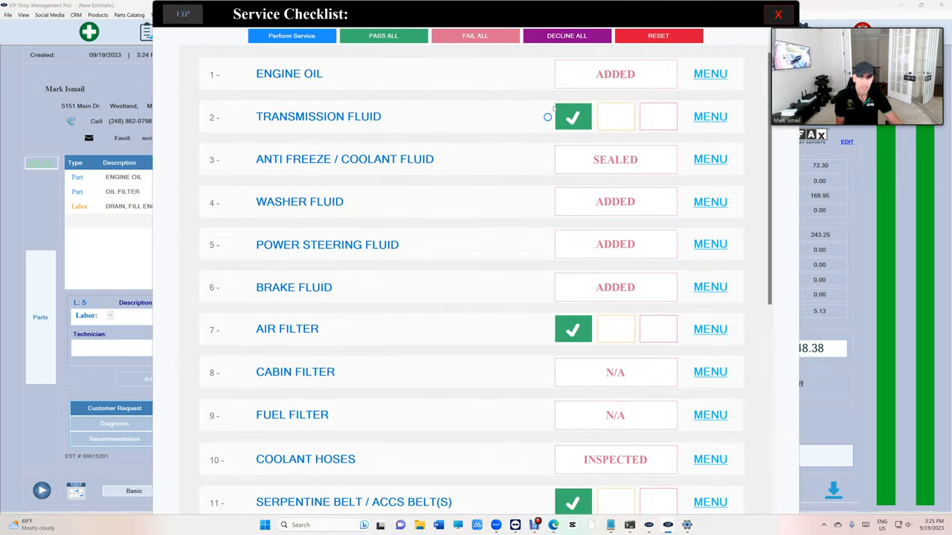
{"action": "left_click", "coordinate": [657, 36]}
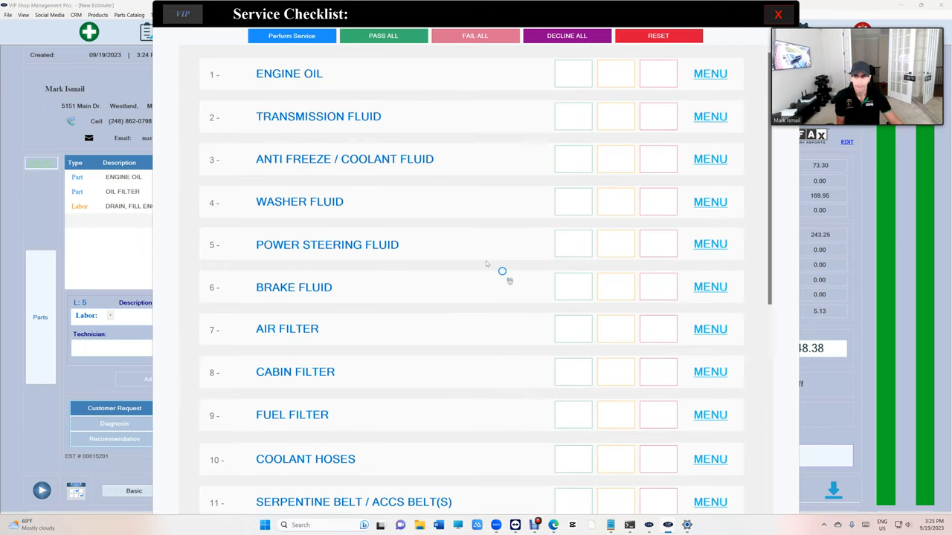
{"action": "left_click", "coordinate": [572, 74]}
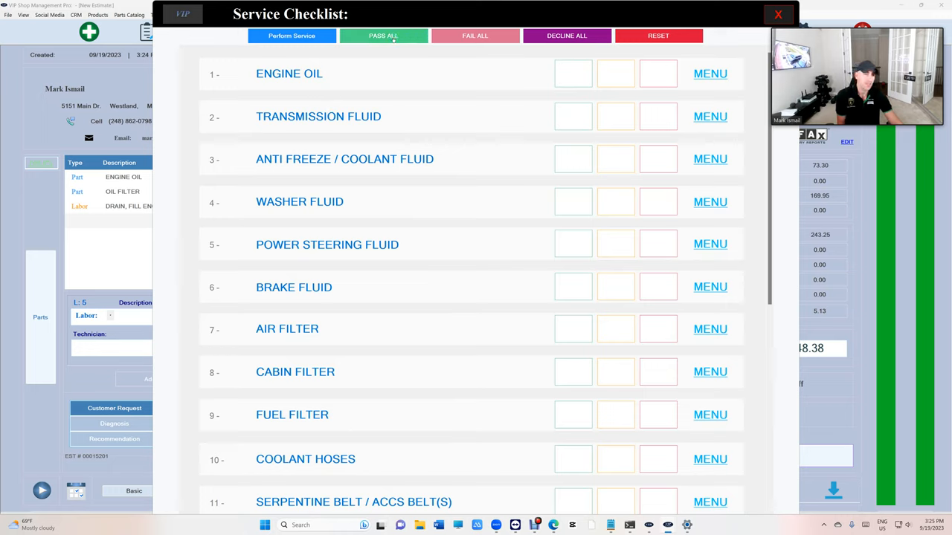
{"action": "left_click", "coordinate": [710, 74]}
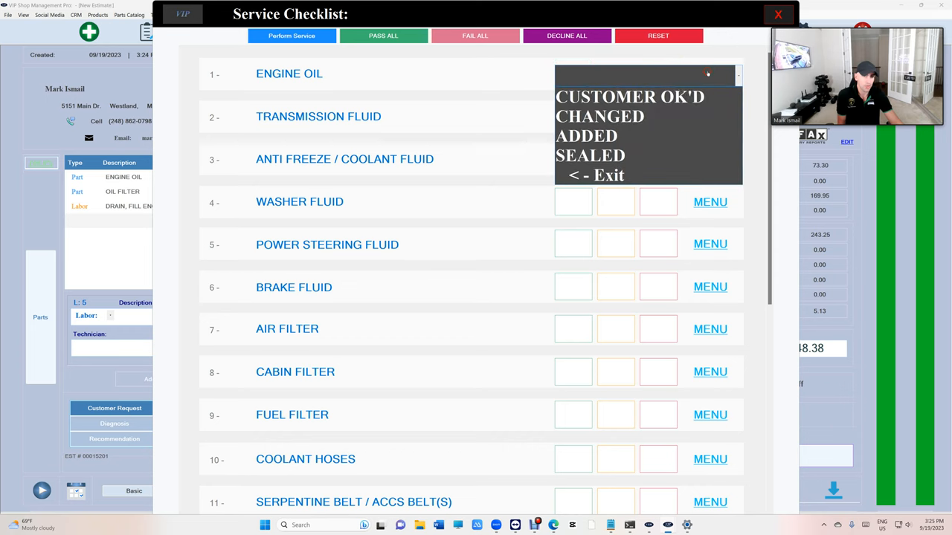
{"action": "left_click", "coordinate": [599, 116]}
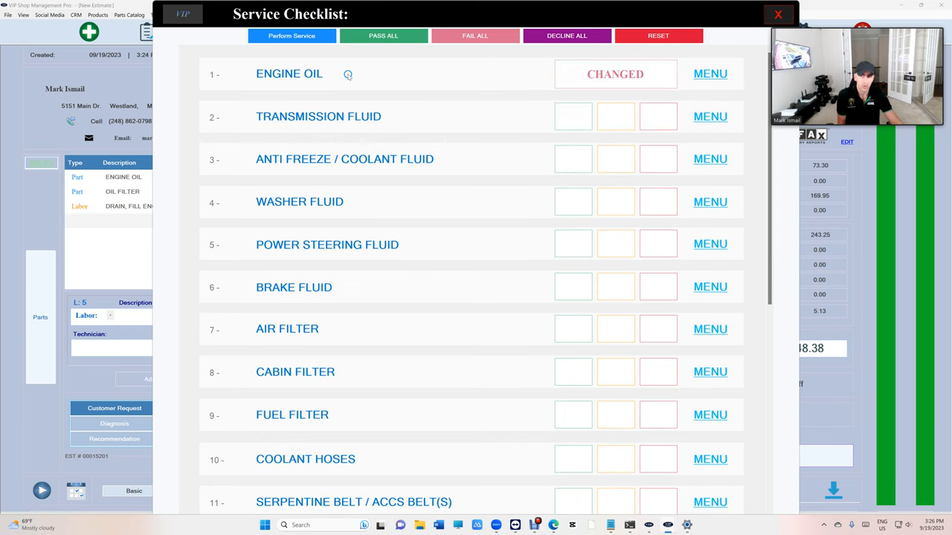
Pass all remaining checklist items, then reset the checklist so every item is cleared.
{"action": "left_click", "coordinate": [384, 35]}
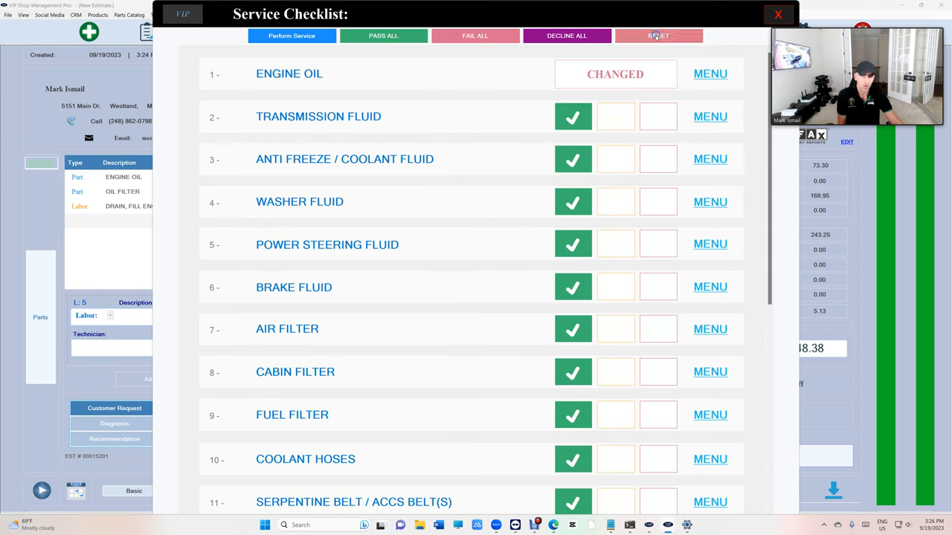
{"action": "left_click", "coordinate": [474, 36]}
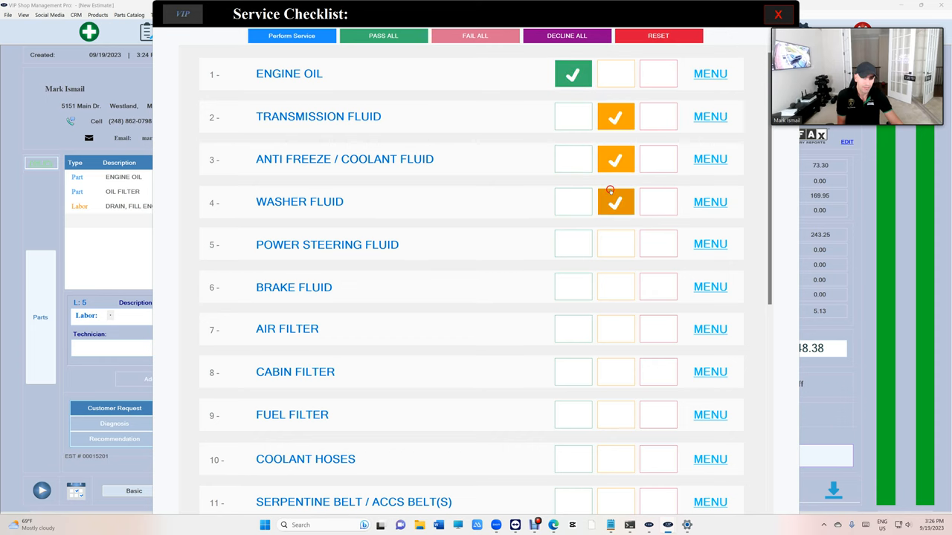
{"action": "scroll", "scroll_direction": "down", "scroll_amount": 3}
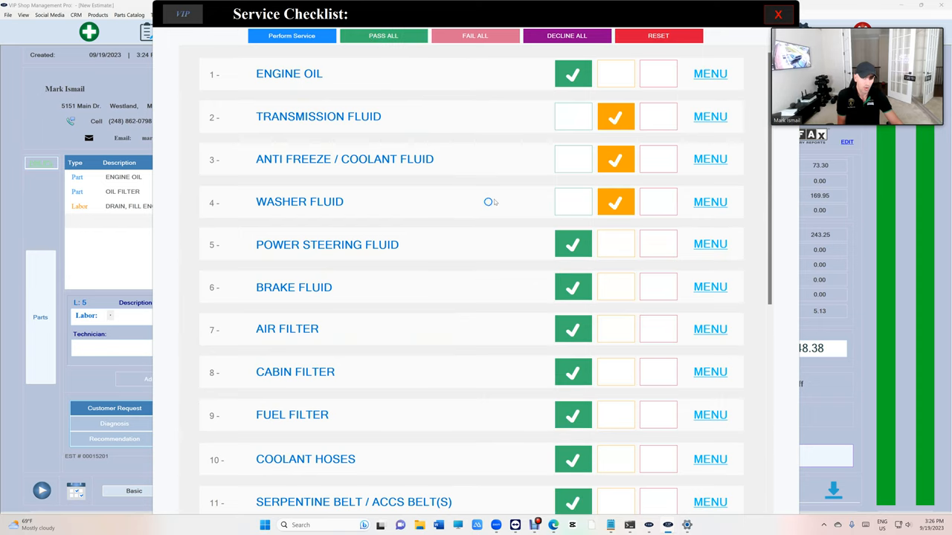
{"action": "mouse_move", "coordinate": [562, 265]}
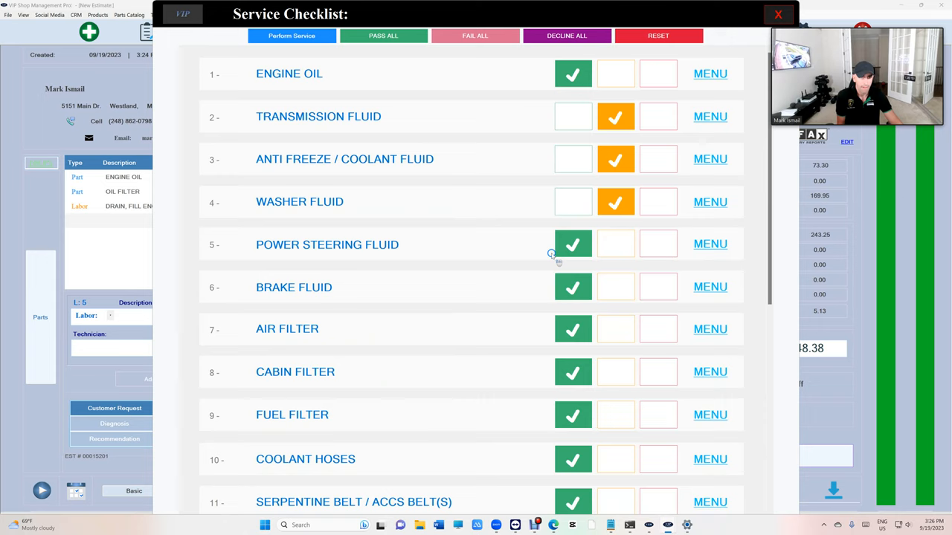
{"action": "left_click", "coordinate": [658, 35]}
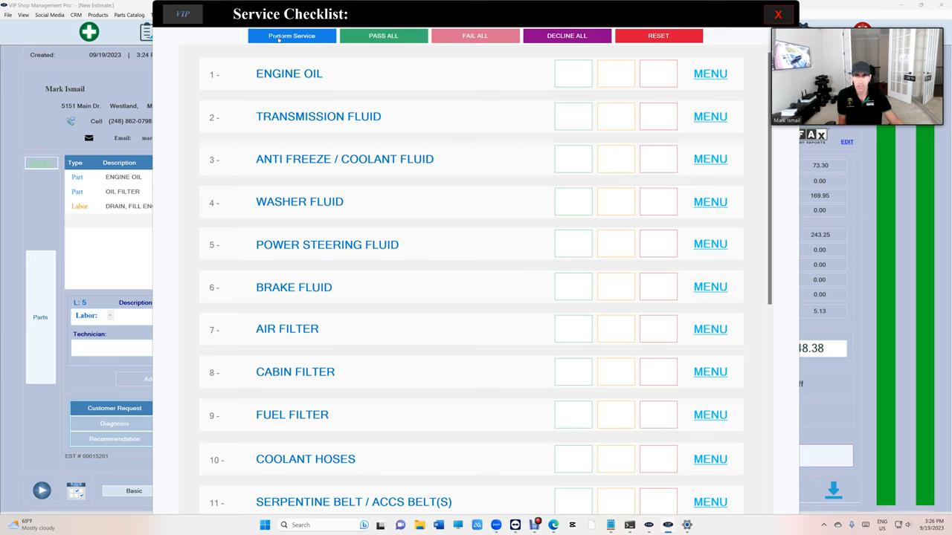
Fill in the standard oil change service results and mark the cabin filter as N/A.
{"action": "left_click", "coordinate": [292, 36]}
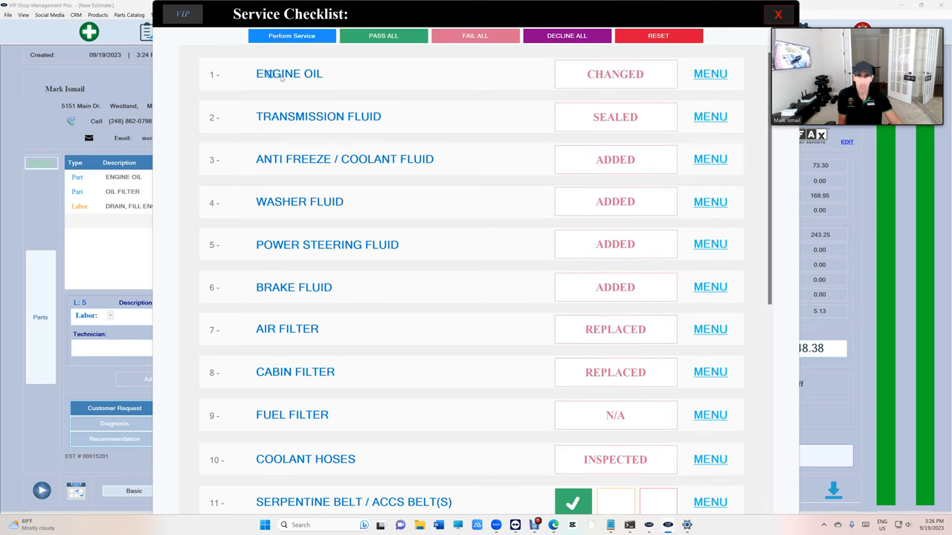
{"action": "mouse_move", "coordinate": [322, 125]}
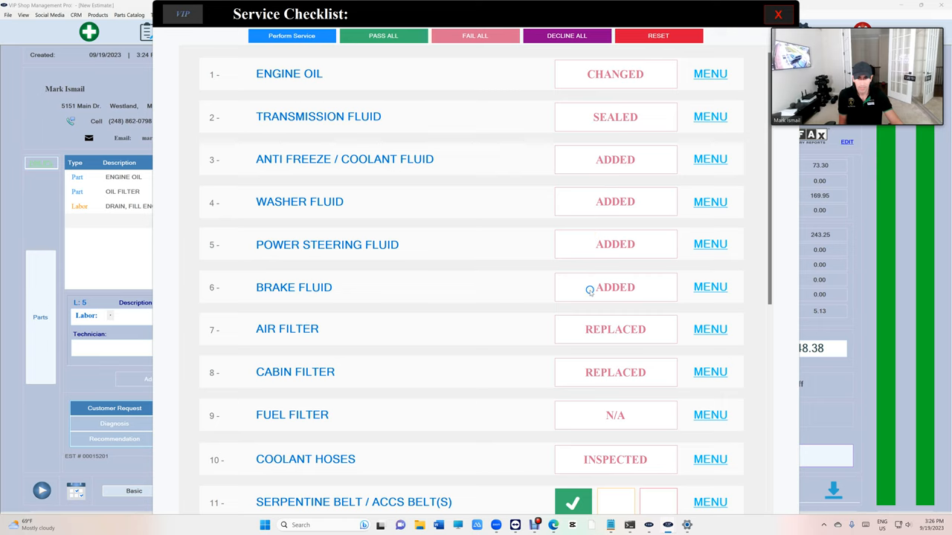
{"action": "scroll", "scroll_direction": "down", "scroll_amount": 3}
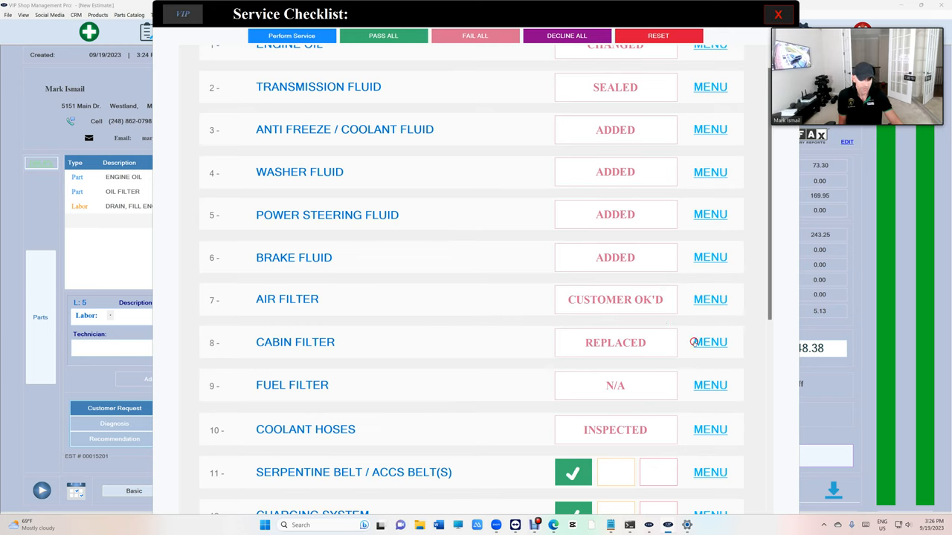
{"action": "left_click", "coordinate": [616, 342]}
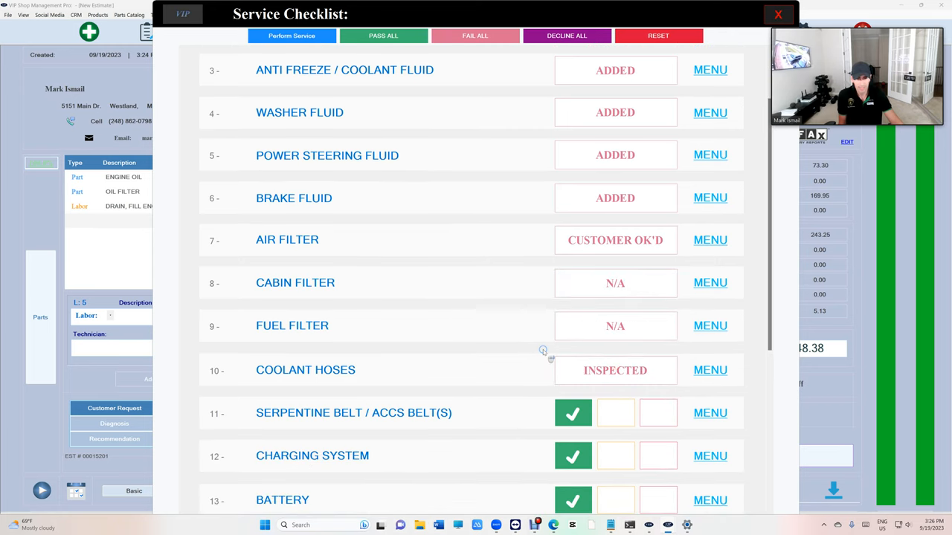
{"action": "mouse_move", "coordinate": [455, 375]}
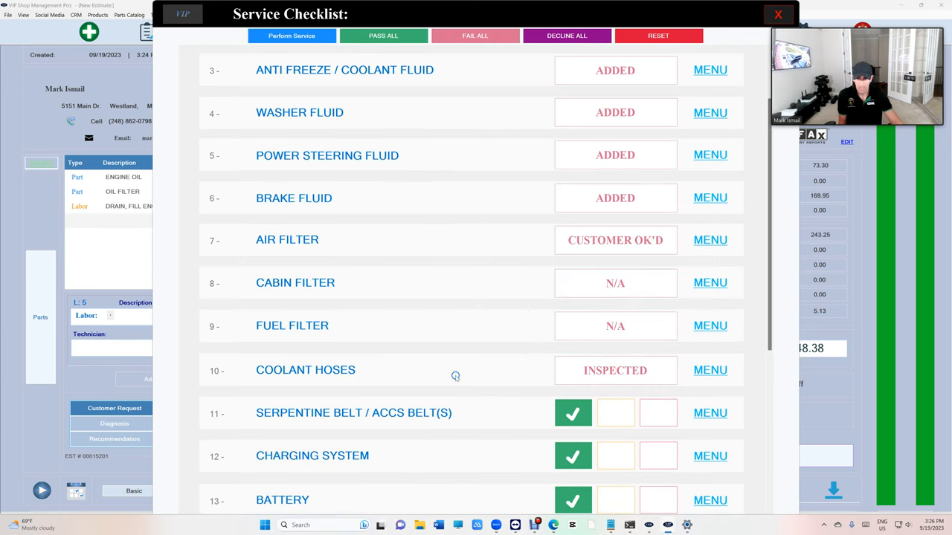
{"action": "scroll", "scroll_direction": "down", "scroll_amount": 3}
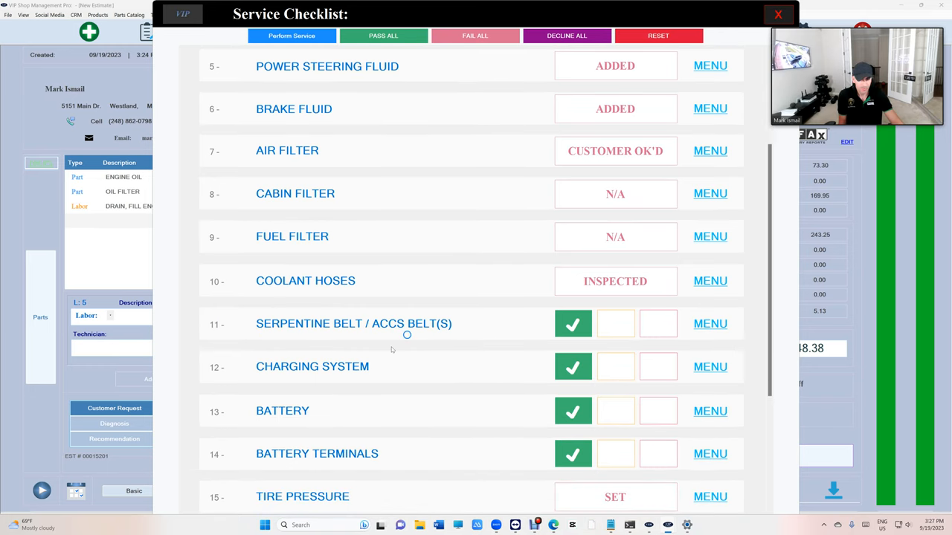
{"action": "mouse_move", "coordinate": [345, 415]}
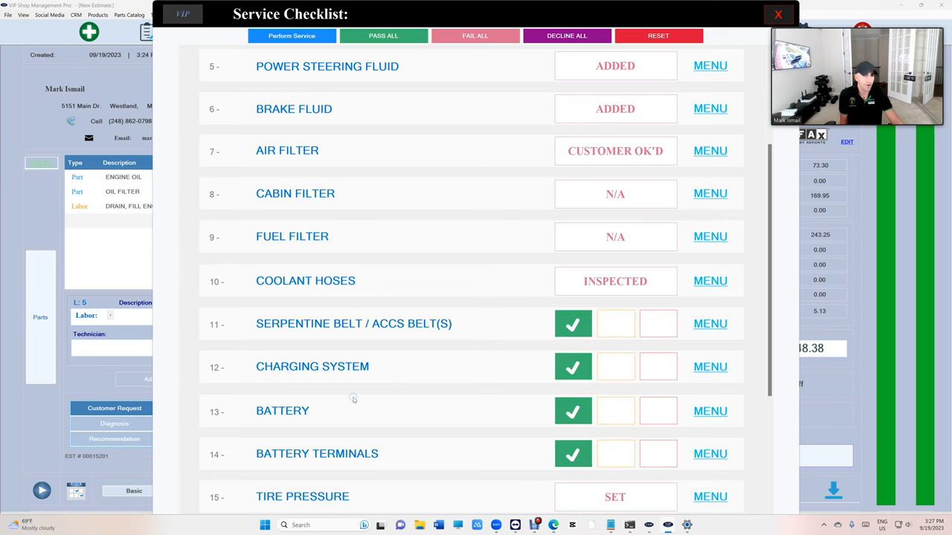
Review the remaining checklist items through transfer case fluid N/A.
{"action": "scroll", "scroll_direction": "down", "scroll_amount": 3}
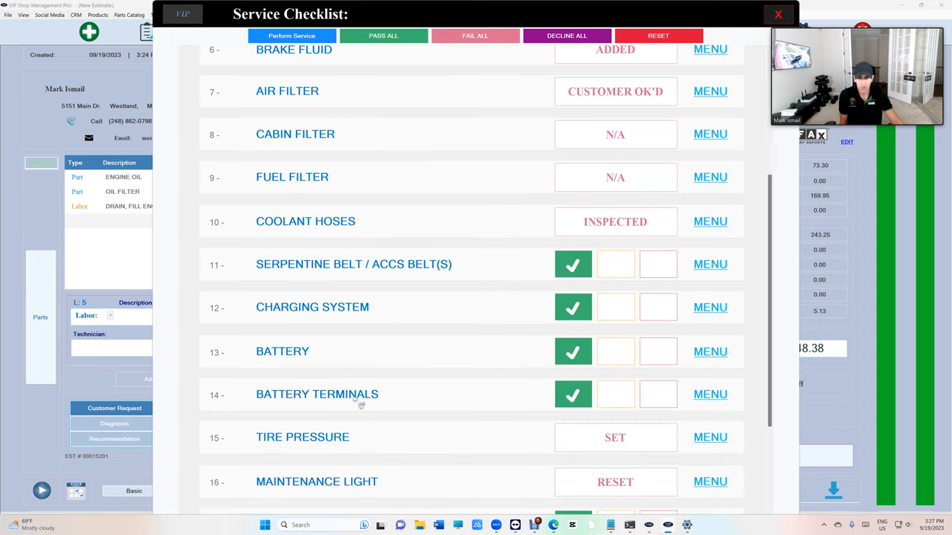
{"action": "scroll", "scroll_direction": "down", "scroll_amount": 3}
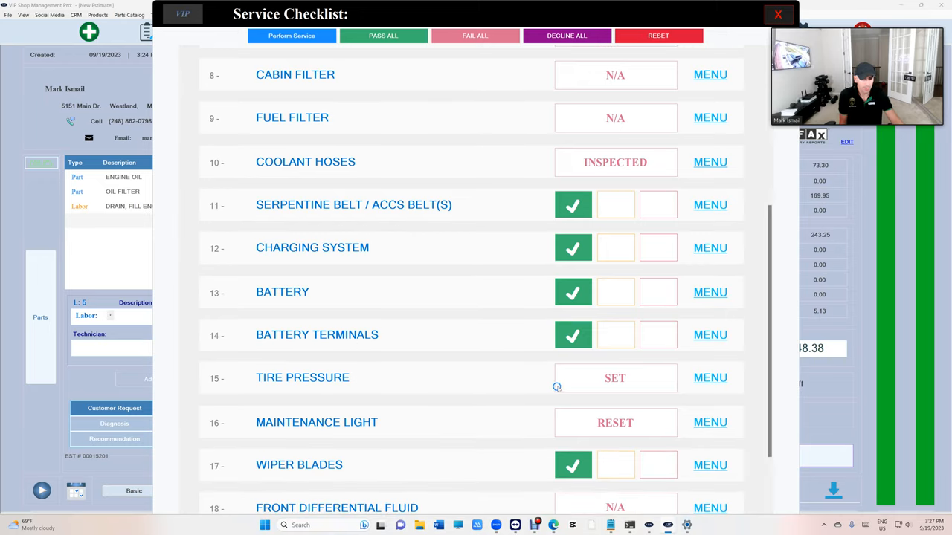
{"action": "mouse_move", "coordinate": [342, 432]}
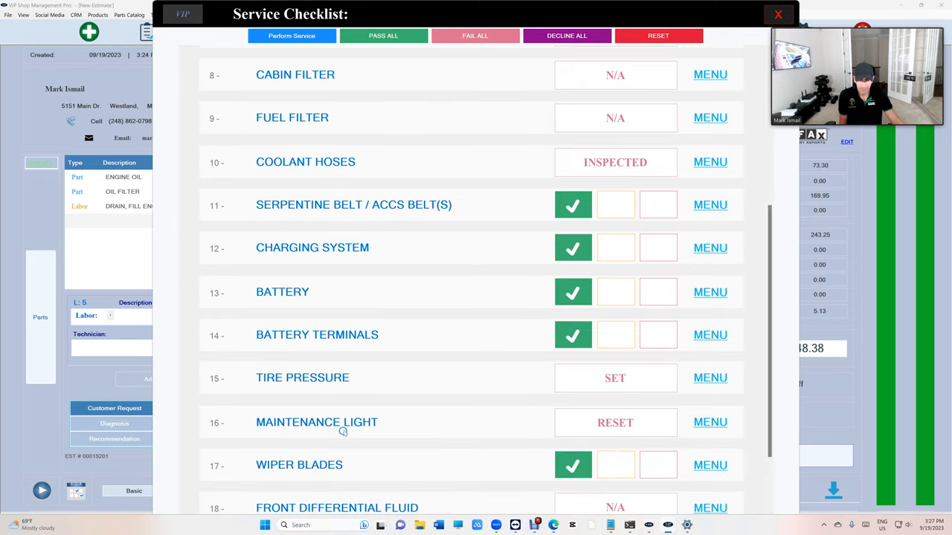
{"action": "scroll", "scroll_direction": "down", "scroll_amount": 3}
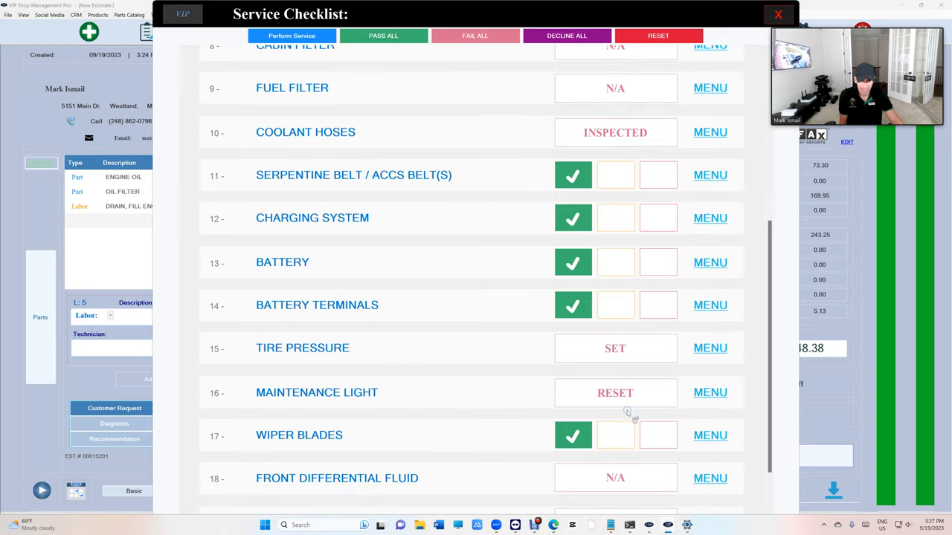
{"action": "scroll", "scroll_direction": "down", "scroll_amount": 3}
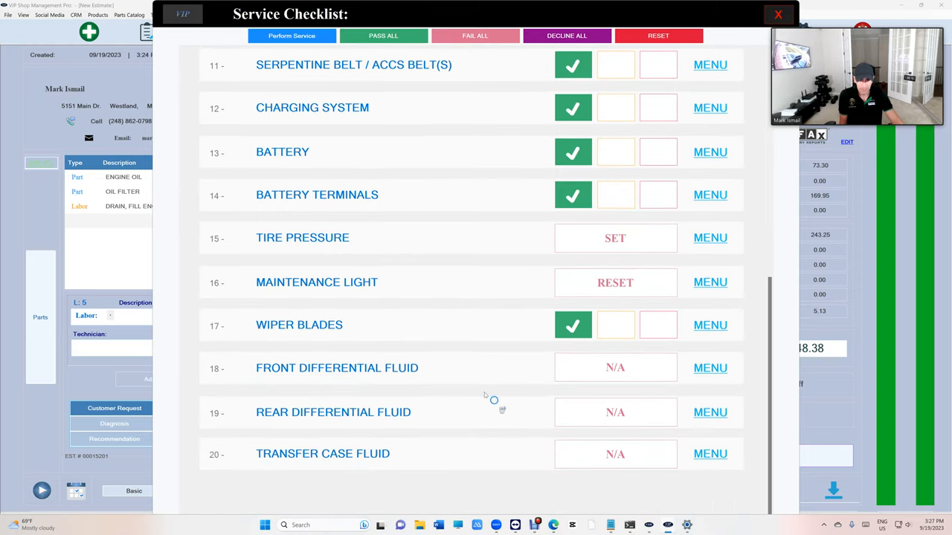
{"action": "mouse_move", "coordinate": [422, 434]}
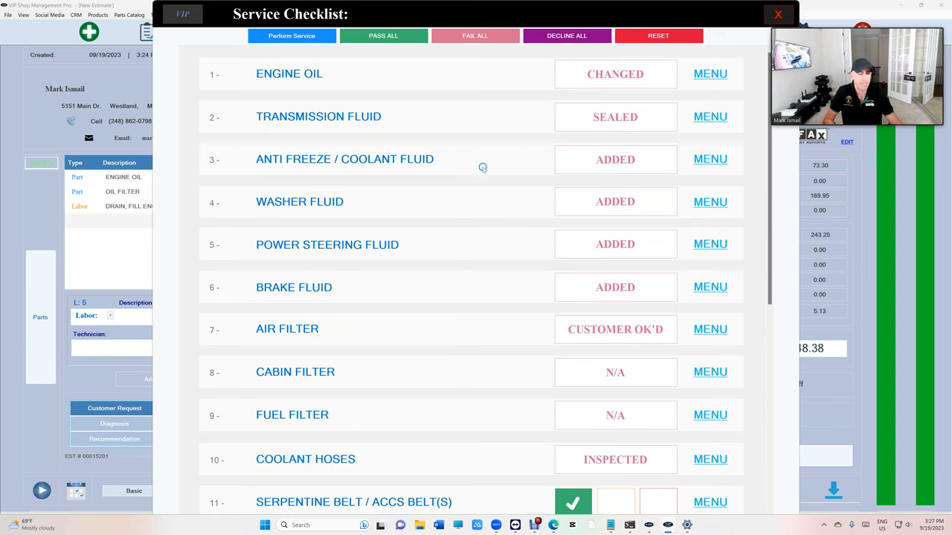
Save the checklist, attach it to the estimate and confirm mileage in/out of 11365.
{"action": "left_click", "coordinate": [292, 35]}
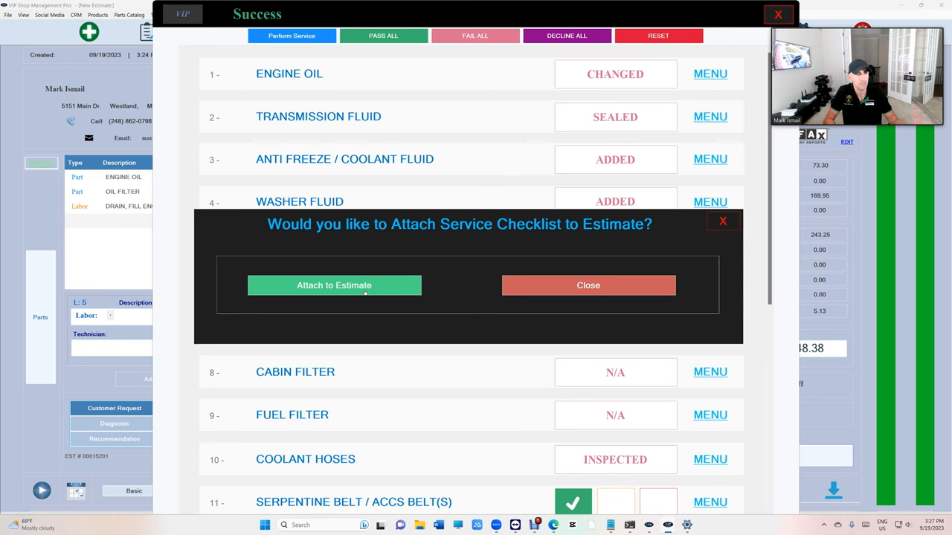
{"action": "left_click", "coordinate": [333, 285]}
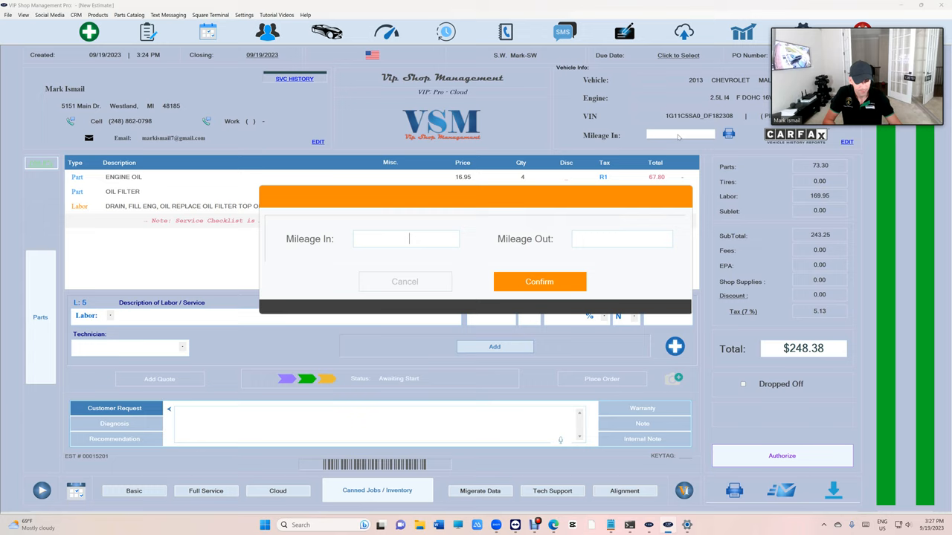
{"action": "type", "text": "113"}
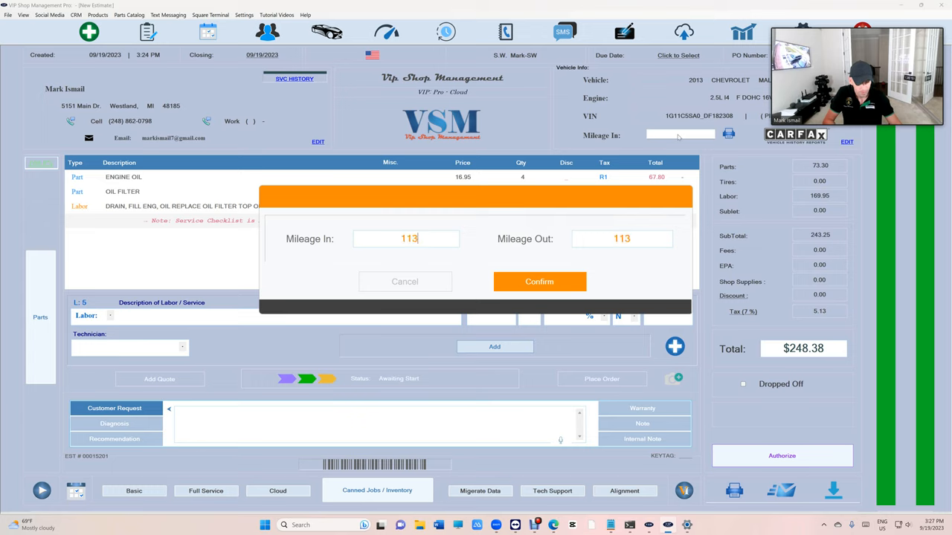
{"action": "left_click", "coordinate": [539, 281]}
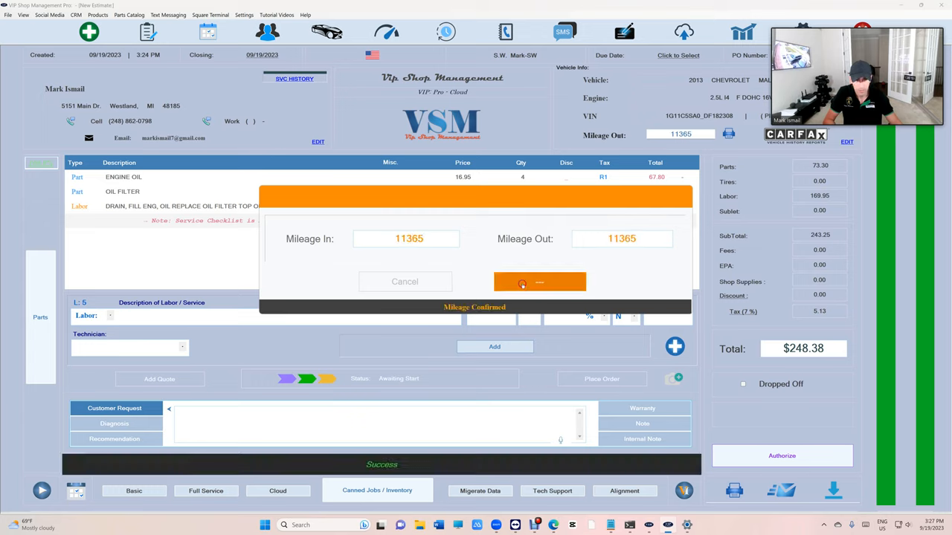
{"action": "left_click", "coordinate": [539, 283]}
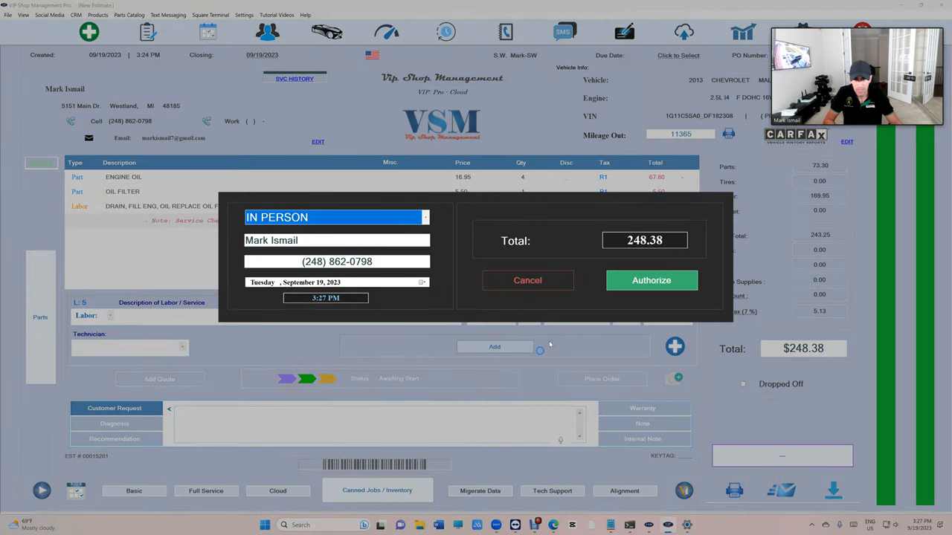
Authorize the $248.38 estimate in person, creating invoice 00014004.
{"action": "left_click", "coordinate": [652, 279]}
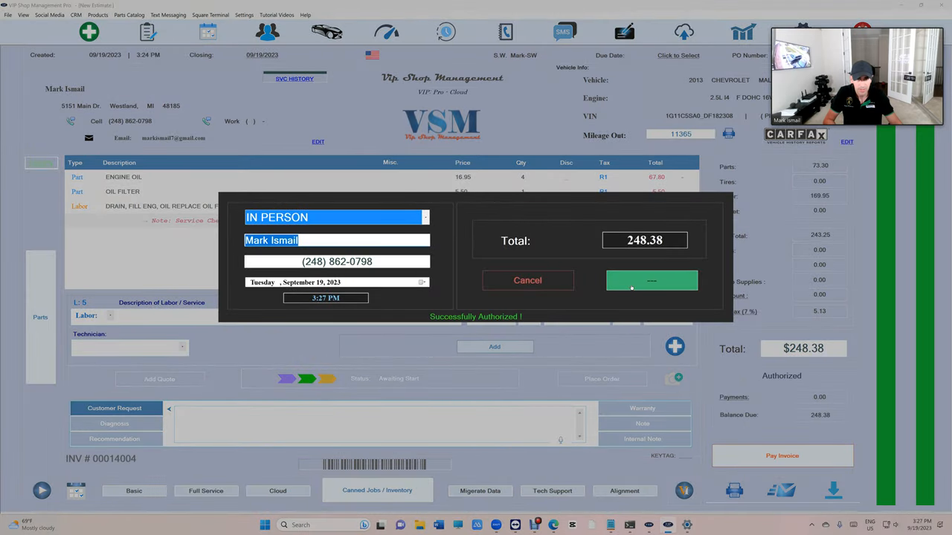
{"action": "left_click", "coordinate": [651, 279]}
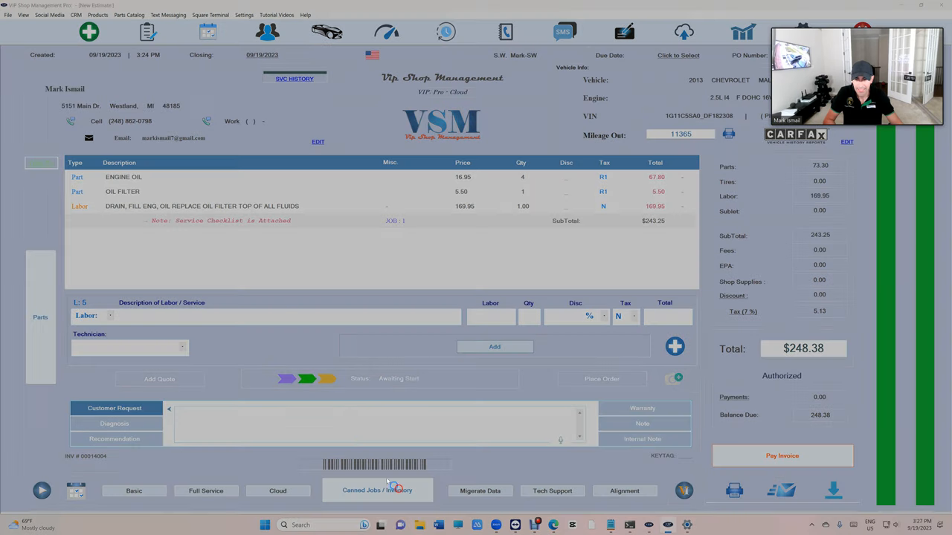
{"action": "left_click", "coordinate": [377, 490]}
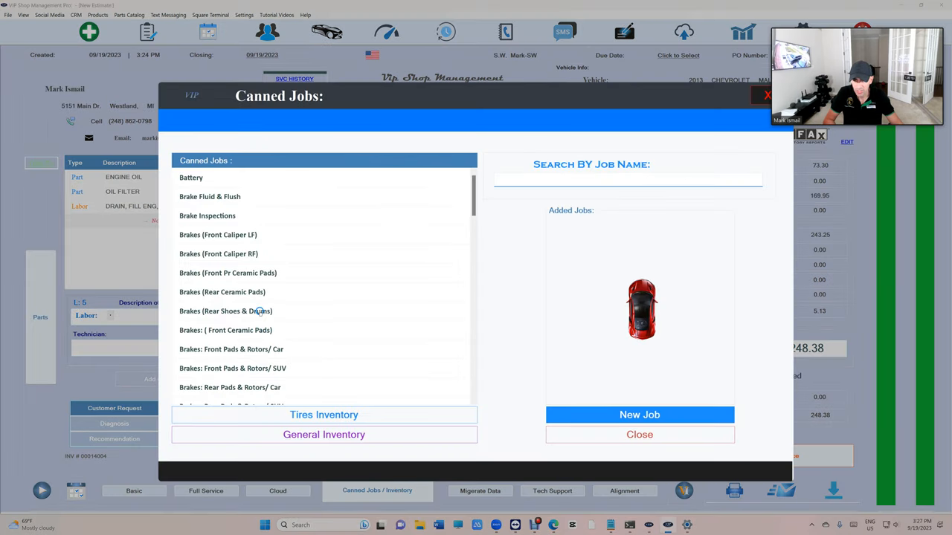
{"action": "left_click", "coordinate": [640, 434]}
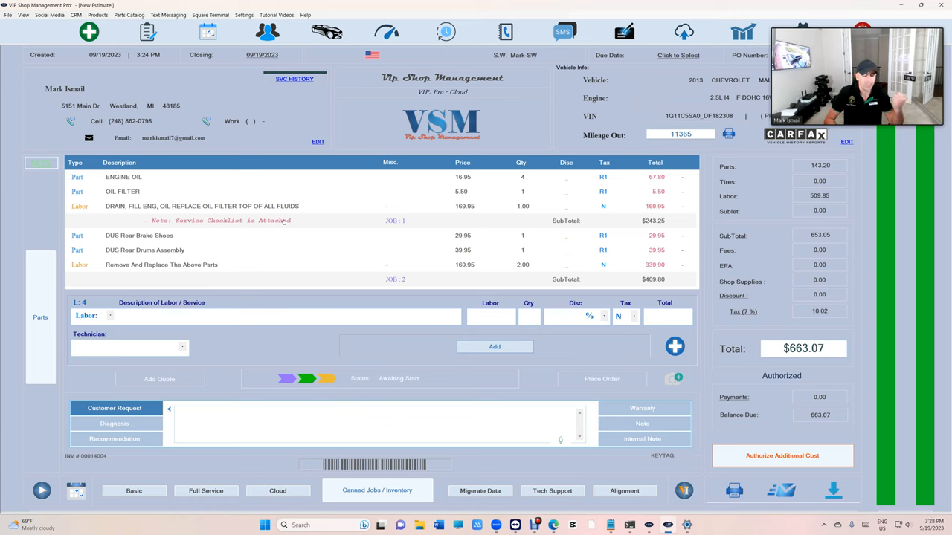
{"action": "left_click", "coordinate": [144, 250]}
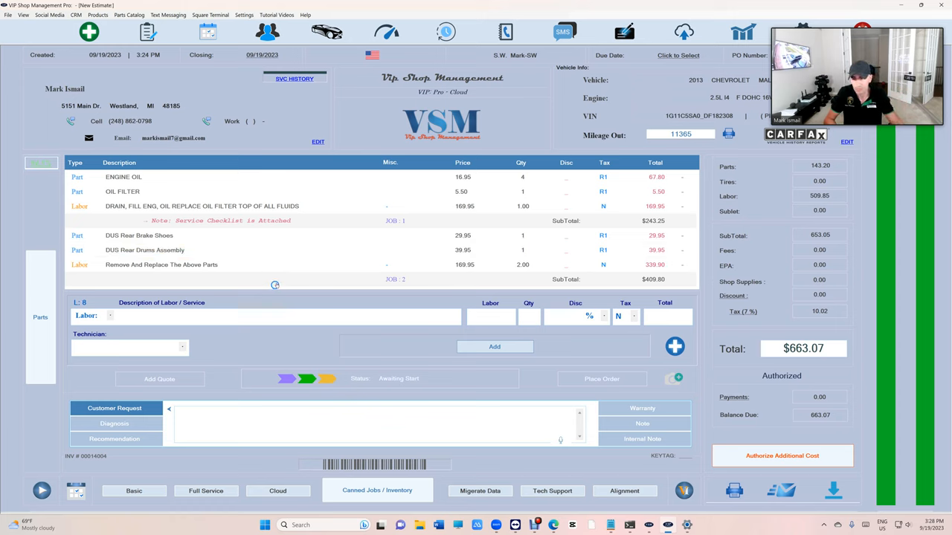
{"action": "left_click", "coordinate": [507, 376]}
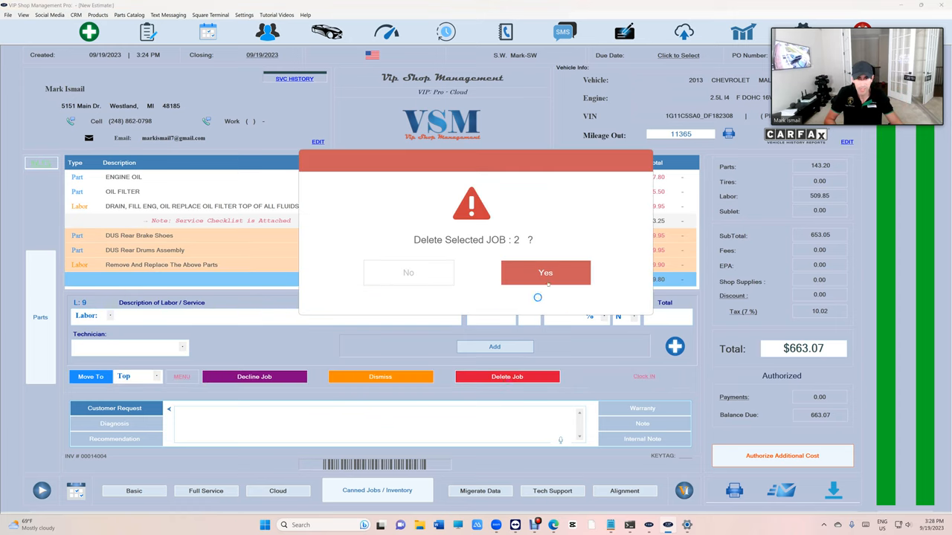
{"action": "left_click", "coordinate": [544, 272]}
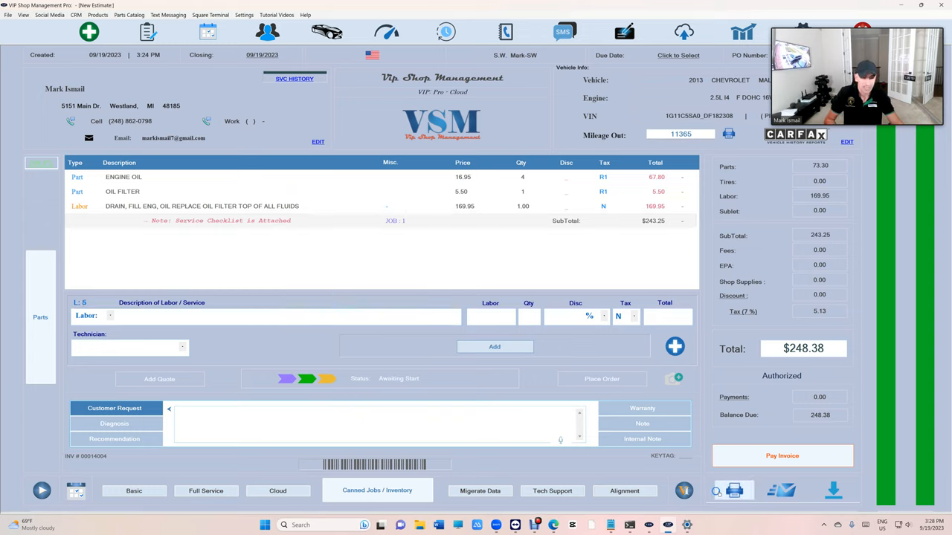
{"action": "left_click", "coordinate": [733, 491]}
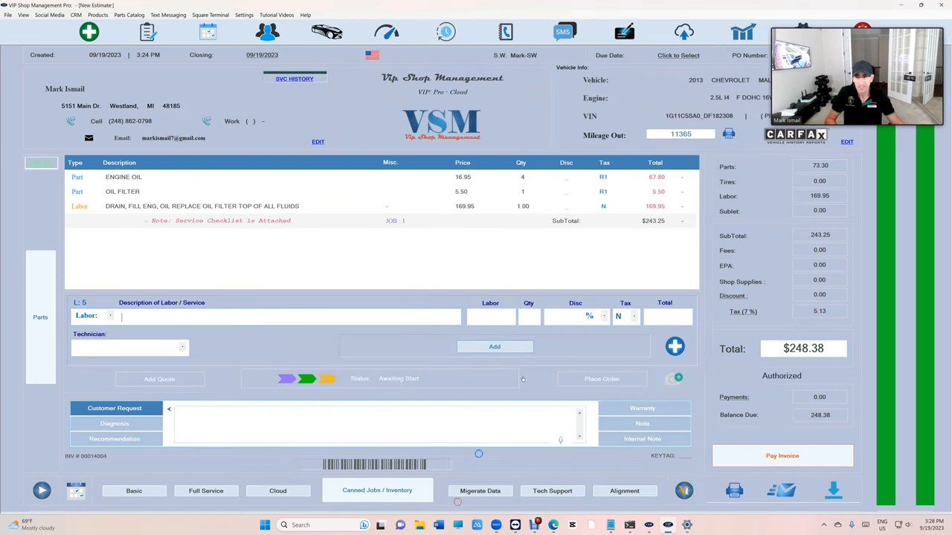
{"action": "left_click", "coordinate": [782, 455]}
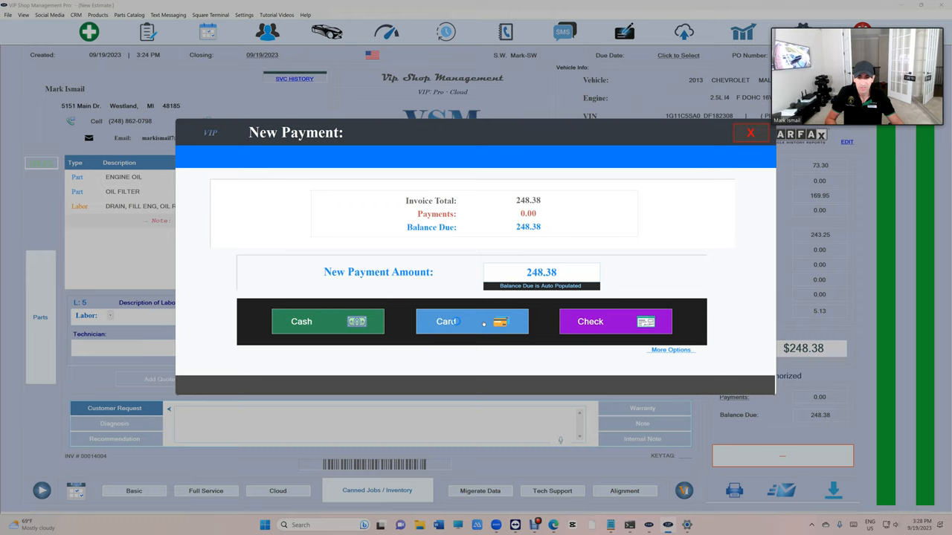
{"action": "left_click", "coordinate": [472, 321]}
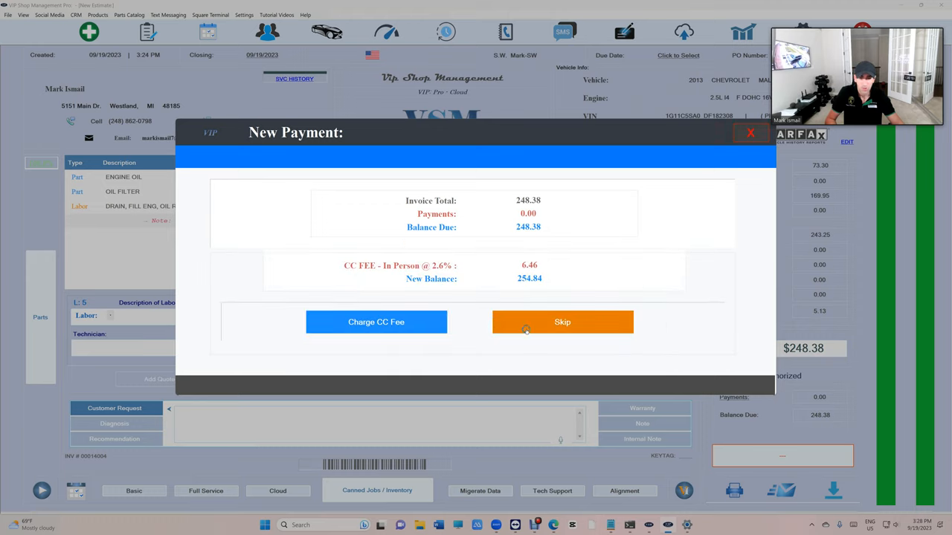
{"action": "left_click", "coordinate": [375, 321]}
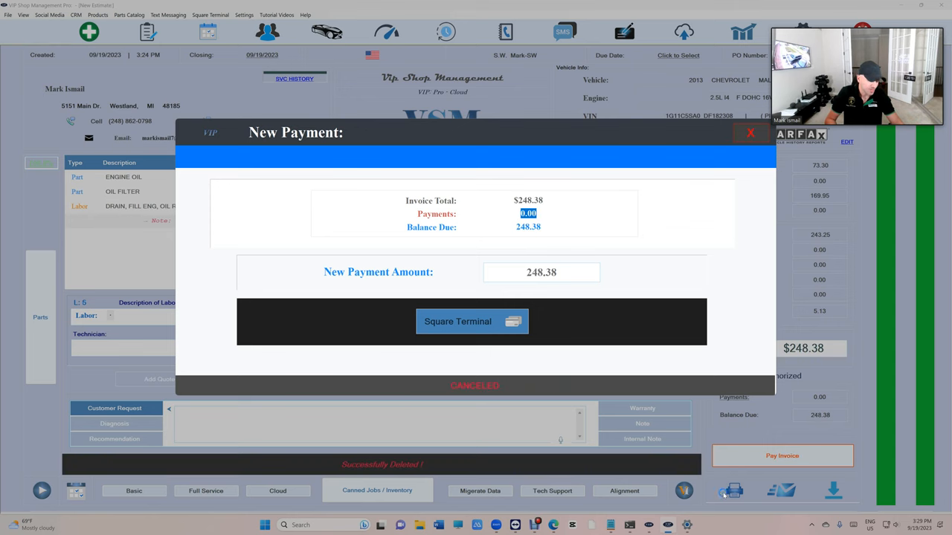
{"action": "left_click", "coordinate": [749, 134]}
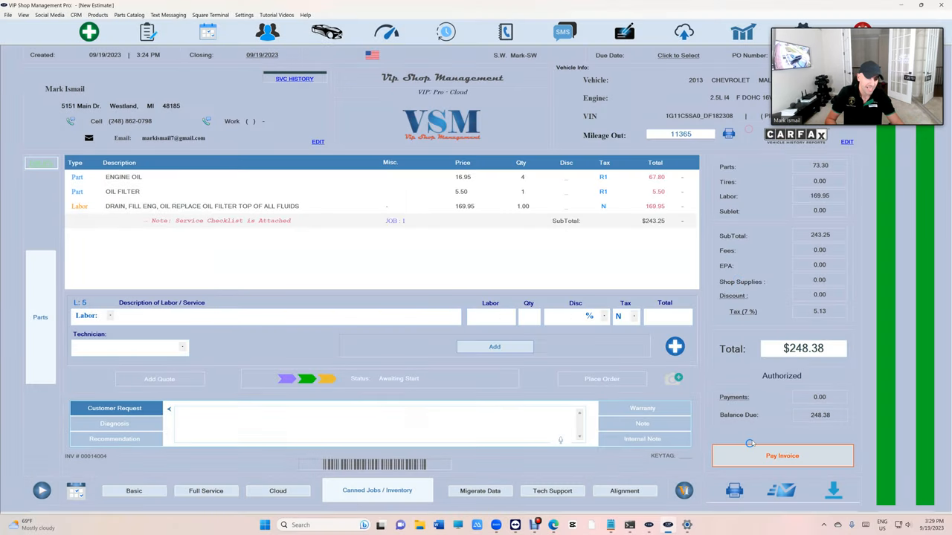
Record a $248.38 cash payment in full and text the invoice link to the customer.
{"action": "left_click", "coordinate": [782, 455]}
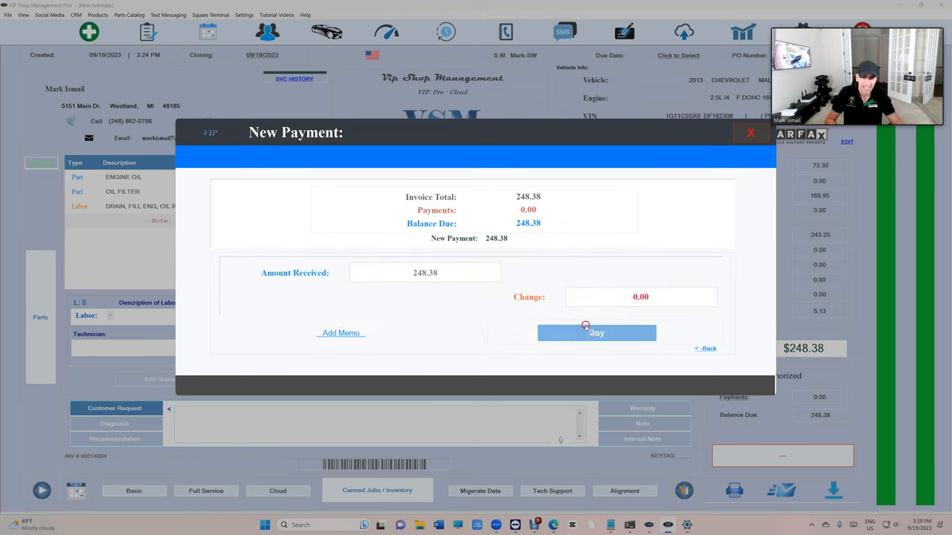
{"action": "left_click", "coordinate": [595, 334]}
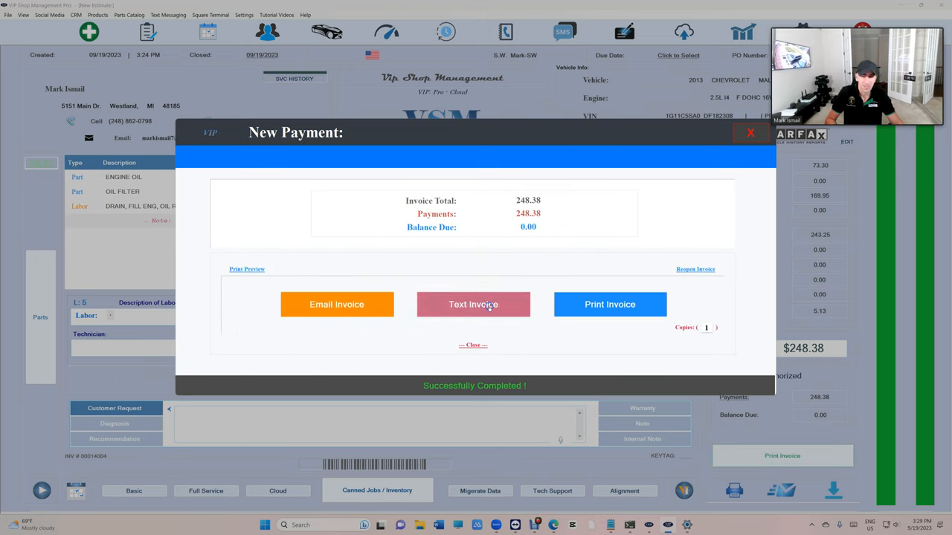
{"action": "left_click", "coordinate": [473, 304]}
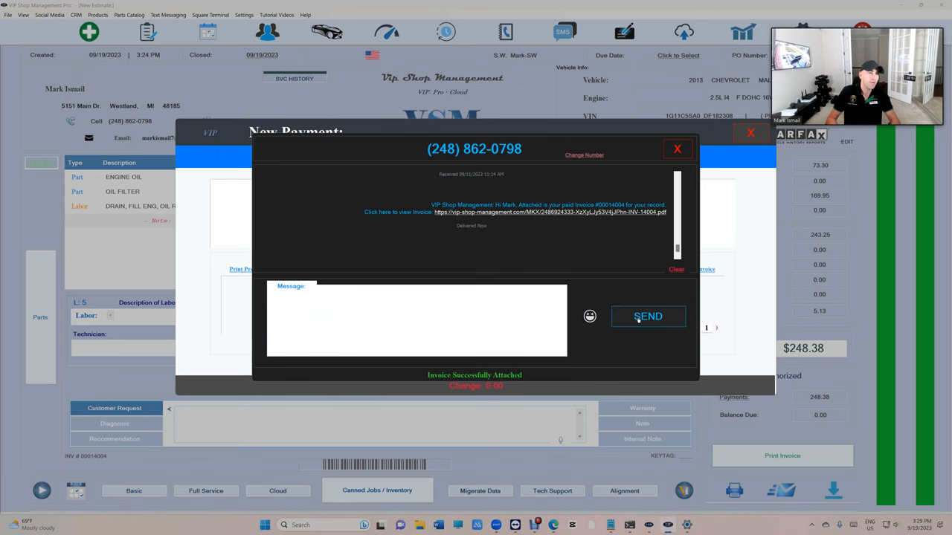
{"action": "left_click", "coordinate": [676, 148]}
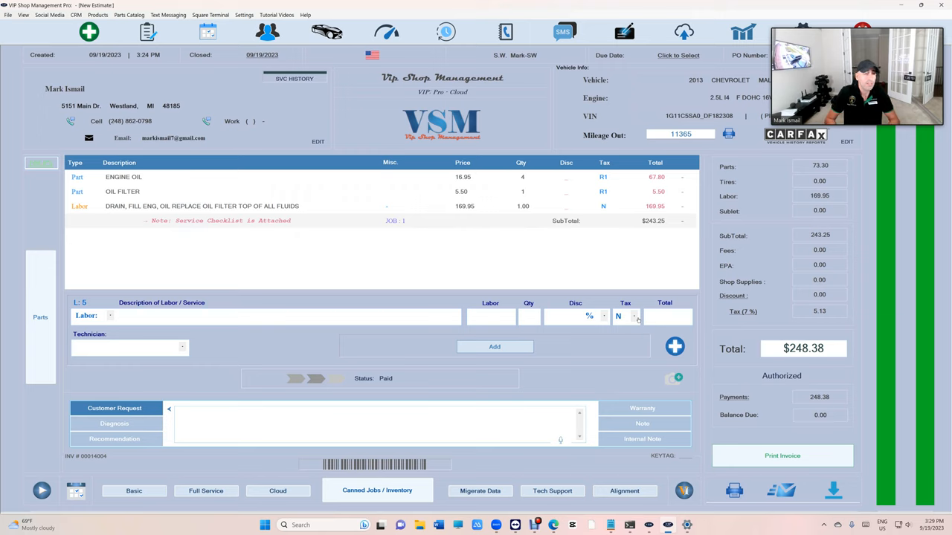